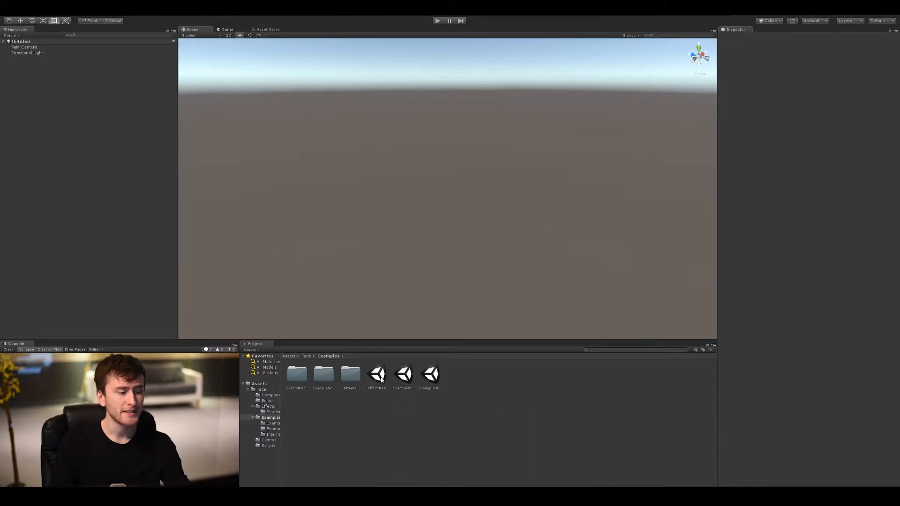
Open the Effect Reel example scene, run it to watch the fade effects, then stop
{"action": "double_click", "coordinate": [377, 374]}
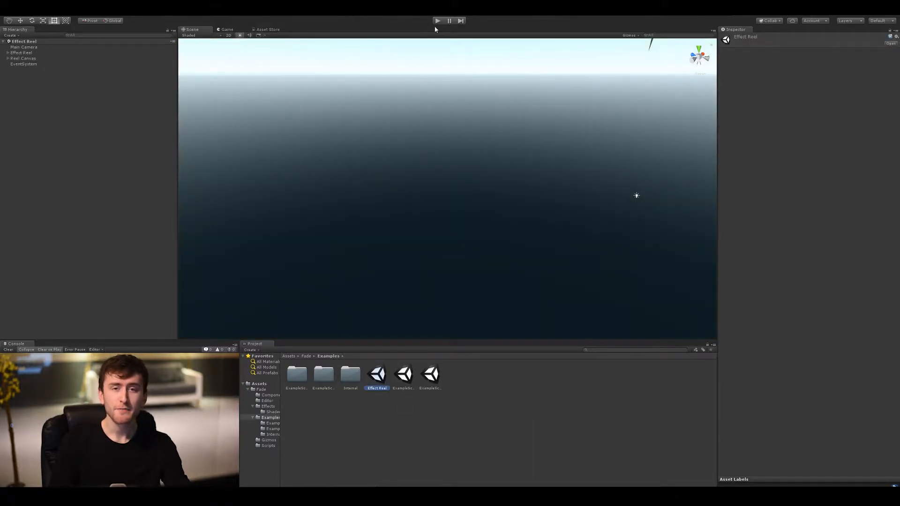
{"action": "left_click", "coordinate": [437, 21]}
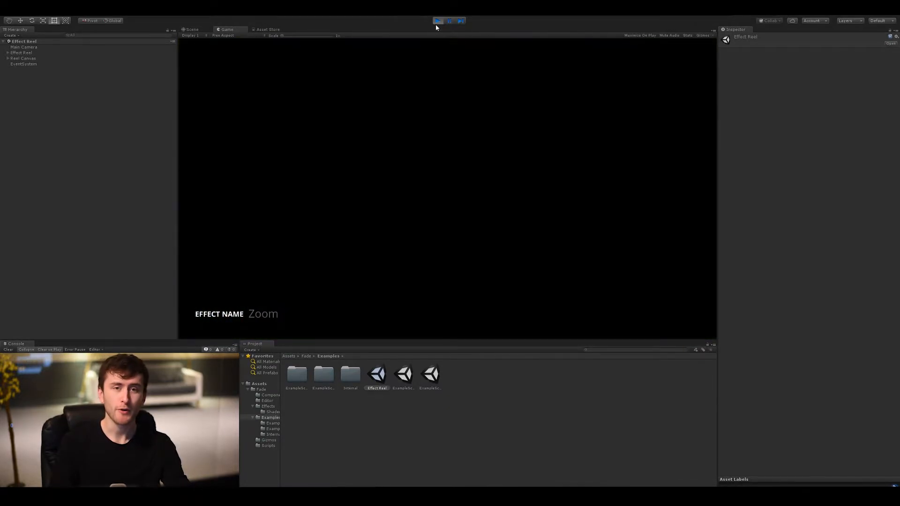
{"action": "left_click", "coordinate": [438, 21]}
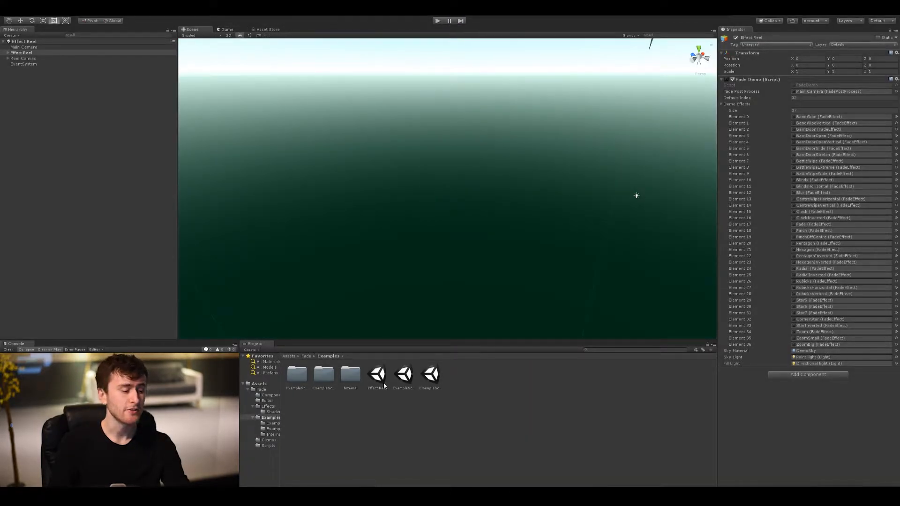
Open ExampleScene_Cube, run it and switch to the sphere scene with Space, then stop
{"action": "left_click", "coordinate": [403, 374]}
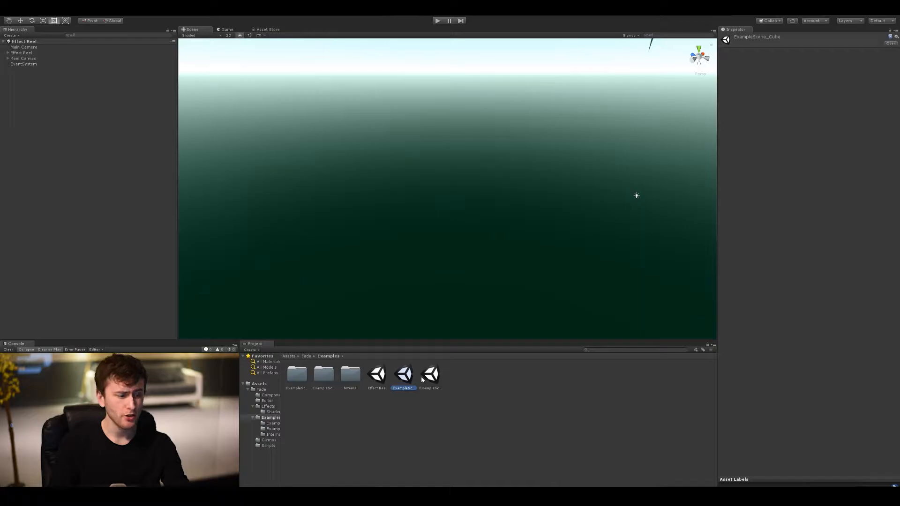
{"action": "left_click", "coordinate": [430, 375]}
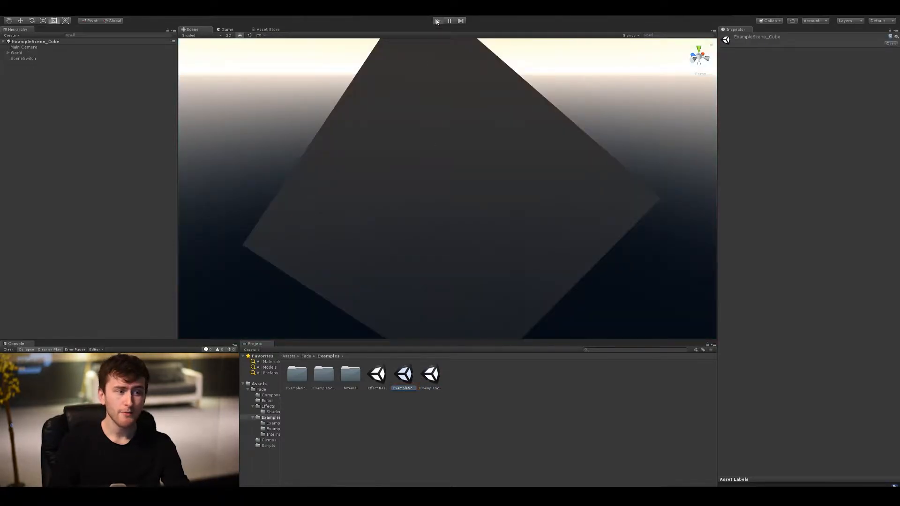
{"action": "left_click", "coordinate": [441, 20]}
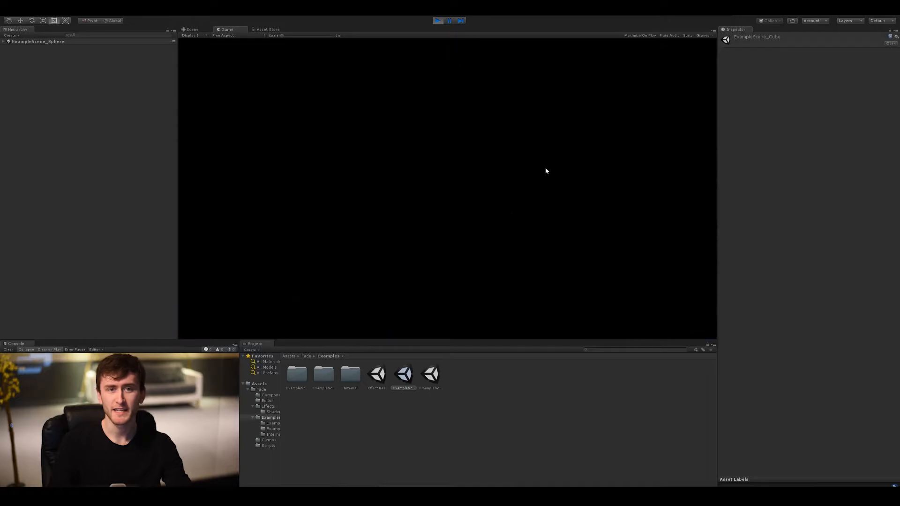
{"action": "left_click", "coordinate": [192, 29]}
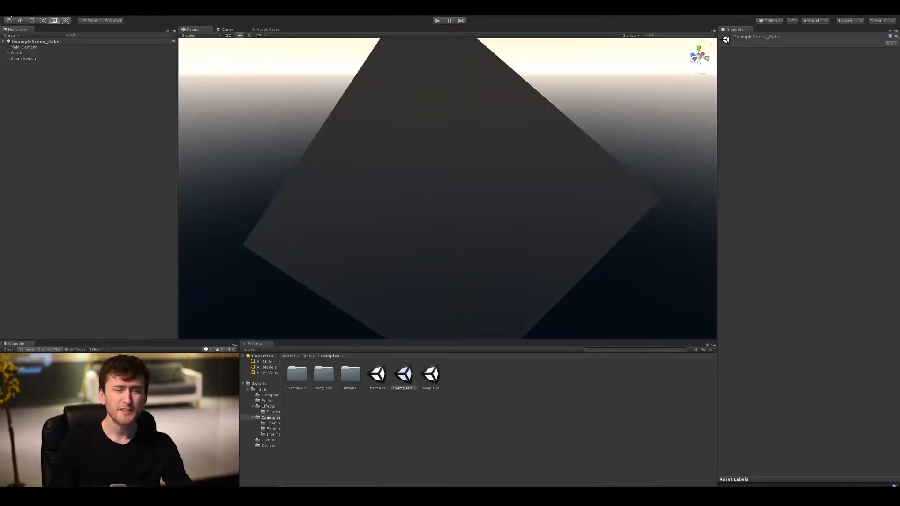
{"action": "left_click", "coordinate": [5, 19]}
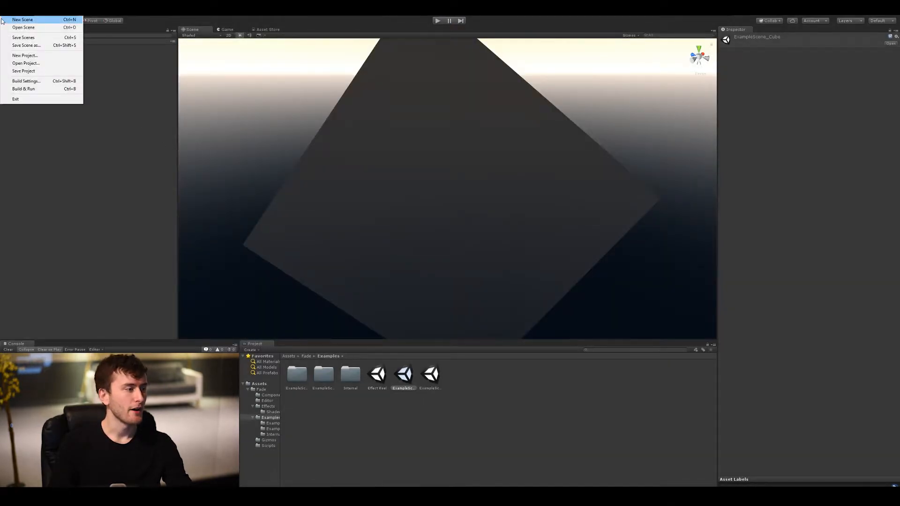
Create a new scene and add a Fade Post Process component with Zoom effect to Main Camera
{"action": "left_click", "coordinate": [23, 18]}
{"action": "type", "text": "fa"}
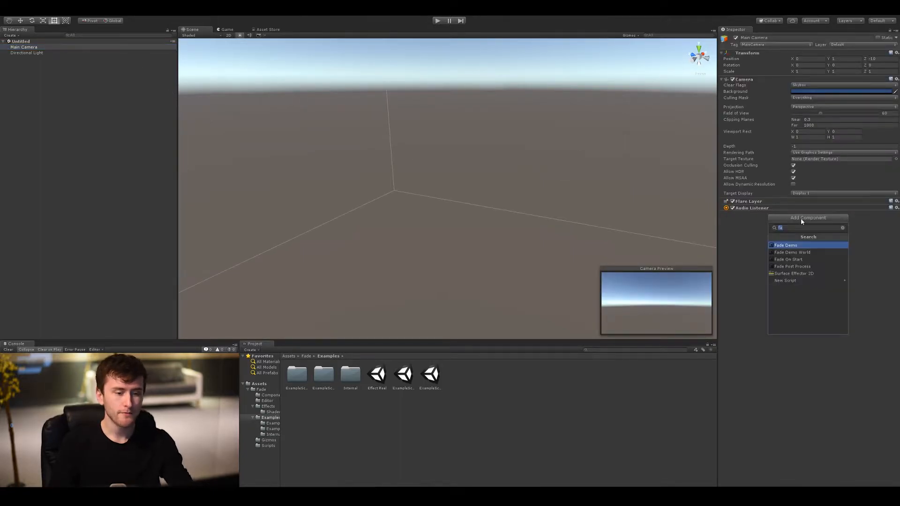
{"action": "left_click", "coordinate": [795, 266]}
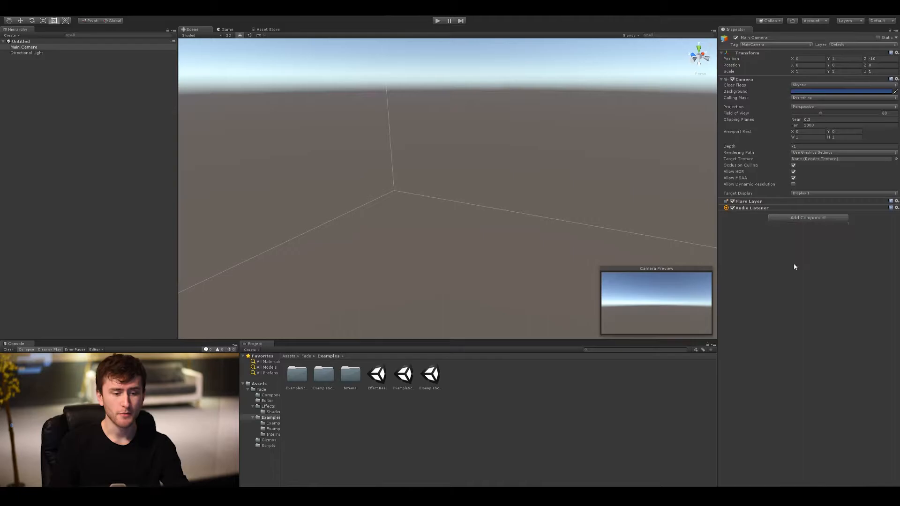
{"action": "left_click", "coordinate": [807, 217]}
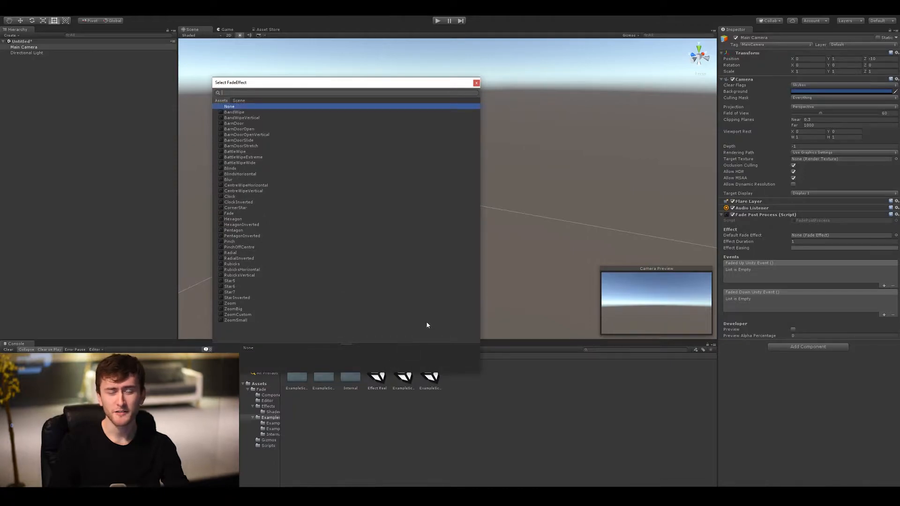
{"action": "mouse_move", "coordinate": [430, 289]}
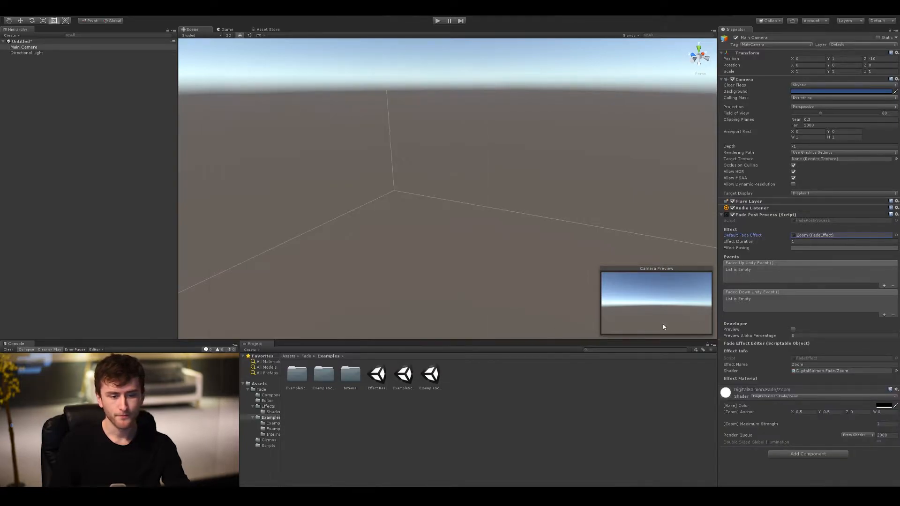
Set the Fade Post Process Effect Easing curve to the linear preset
{"action": "left_click", "coordinate": [841, 248]}
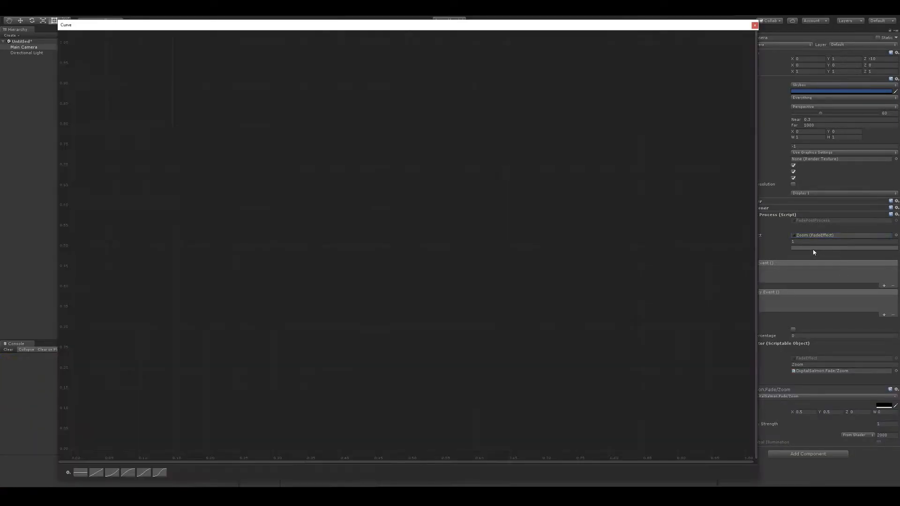
{"action": "left_click", "coordinate": [111, 472]}
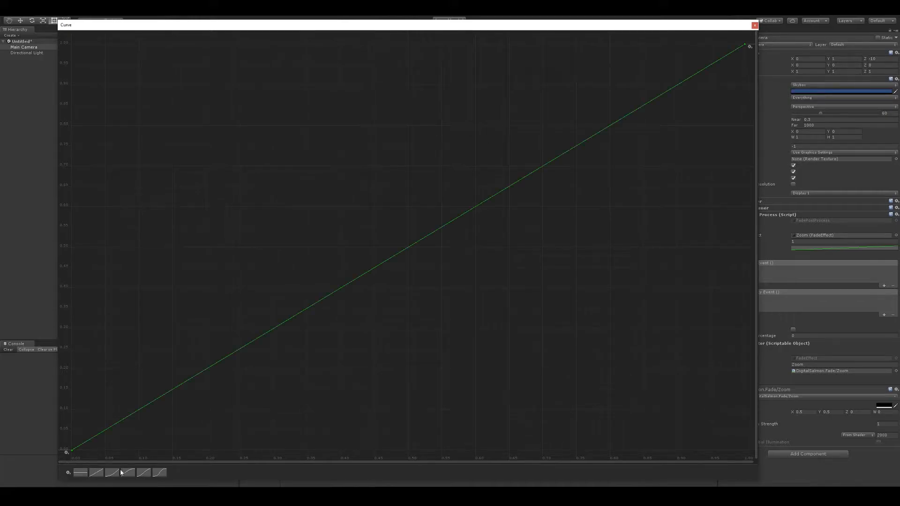
{"action": "mouse_move", "coordinate": [377, 423]}
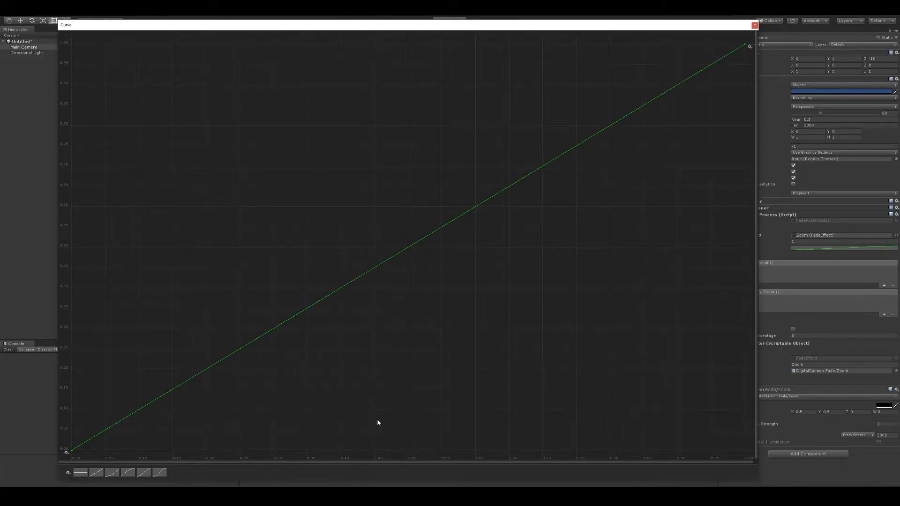
{"action": "mouse_move", "coordinate": [360, 387]}
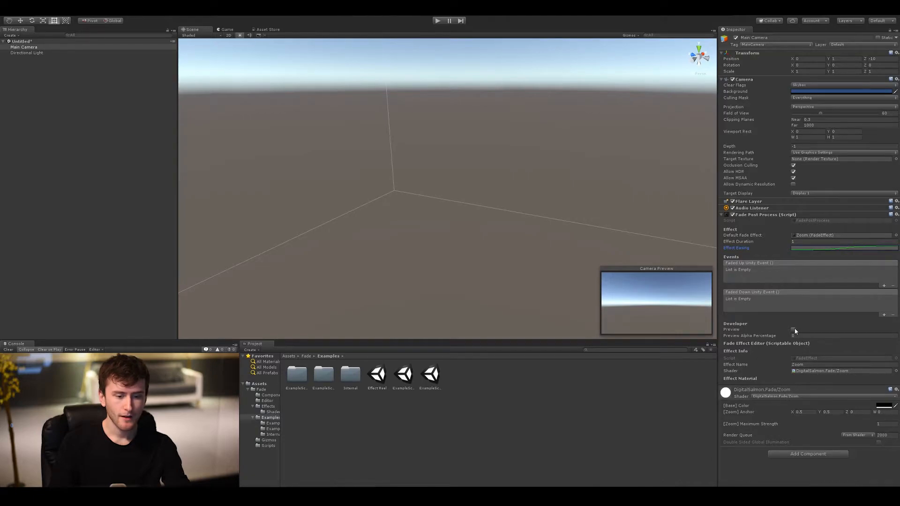
Preview the Zoom fade on the camera, then locate the Zoom asset in the Effects folder
{"action": "left_click", "coordinate": [794, 329]}
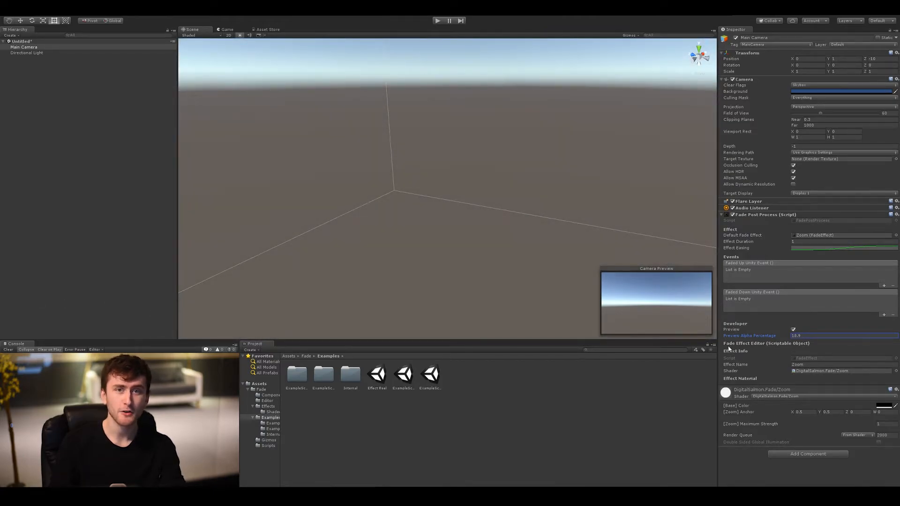
{"action": "left_click", "coordinate": [794, 329]}
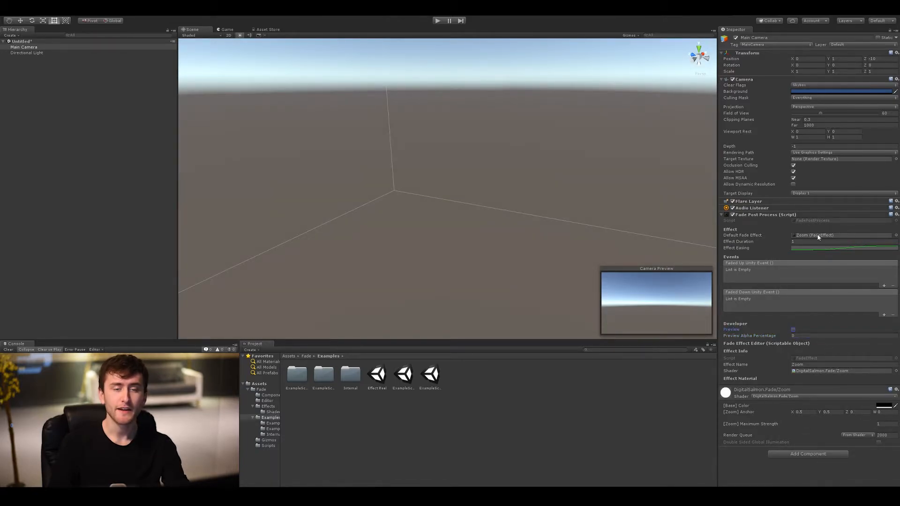
{"action": "left_click", "coordinate": [267, 406]}
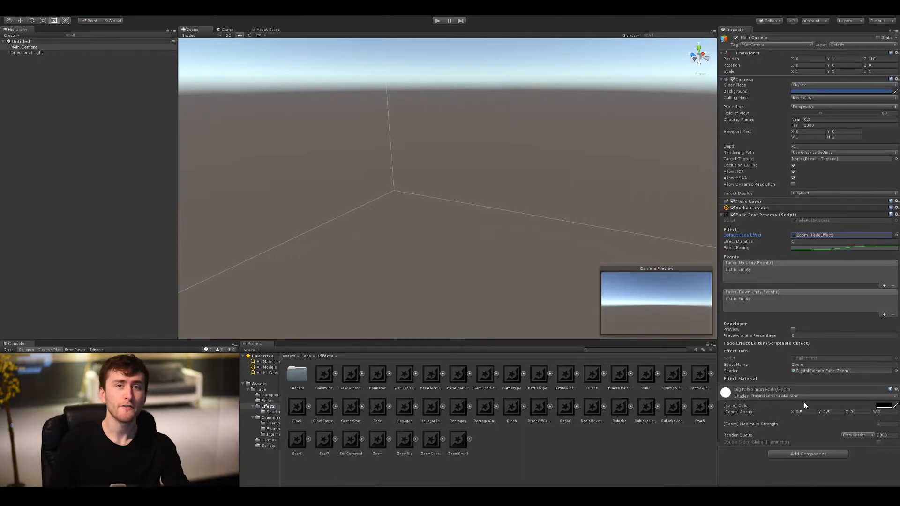
Duplicate the ZoomSmall effect as ZoomSmall 1, then reselect the Main Camera
{"action": "left_click", "coordinate": [457, 439]}
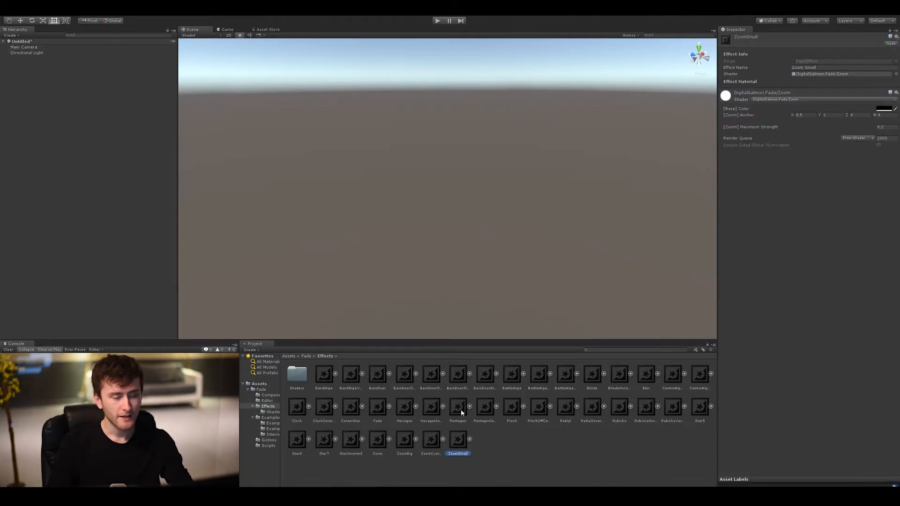
{"action": "mouse_move", "coordinate": [527, 441]}
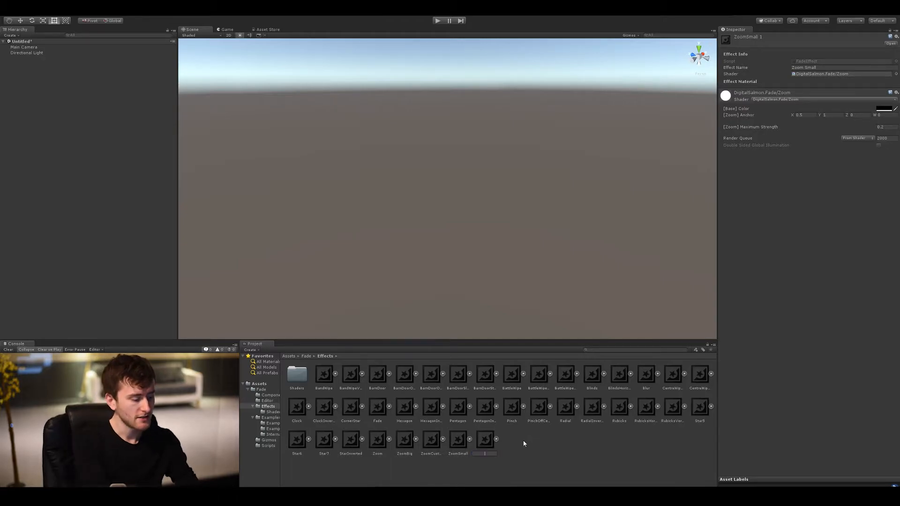
{"action": "left_click", "coordinate": [484, 453]}
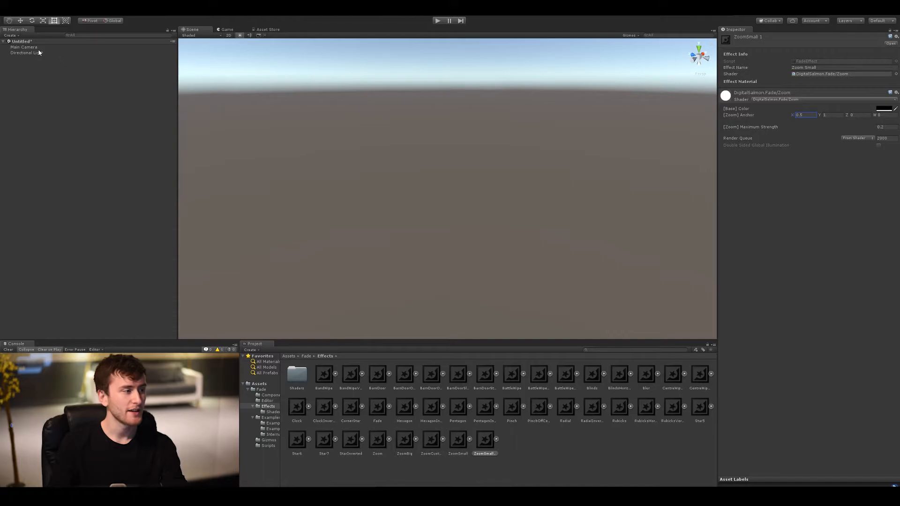
{"action": "left_click", "coordinate": [24, 47]}
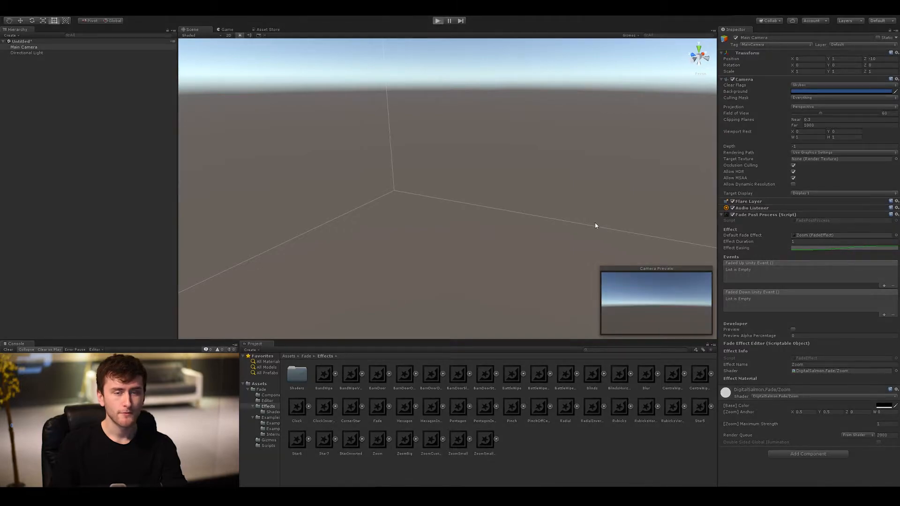
Run the new scene twice to check the camera's fade-in on start
{"action": "left_click", "coordinate": [438, 21]}
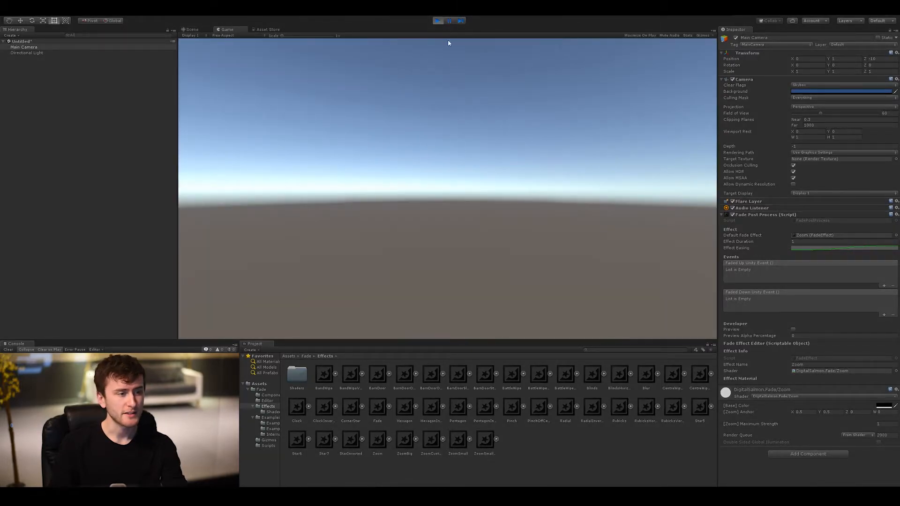
{"action": "left_click", "coordinate": [192, 29]}
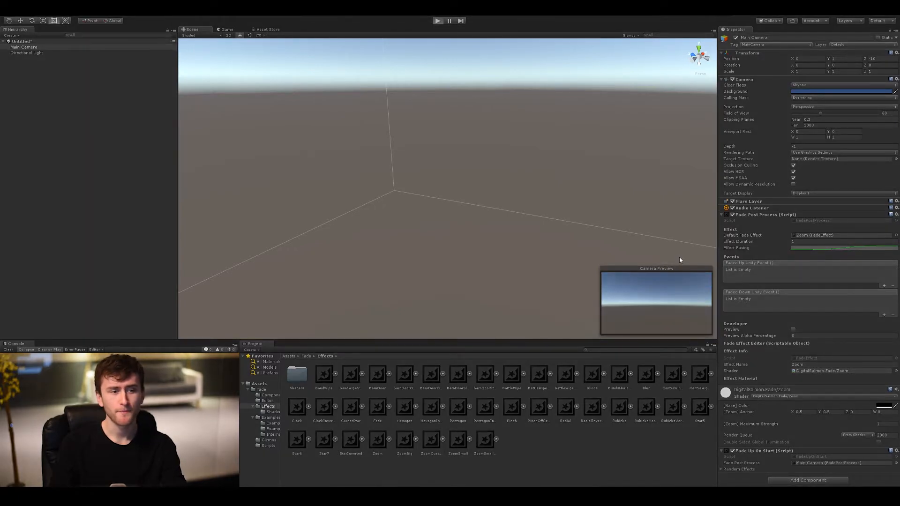
{"action": "left_click", "coordinate": [437, 20]}
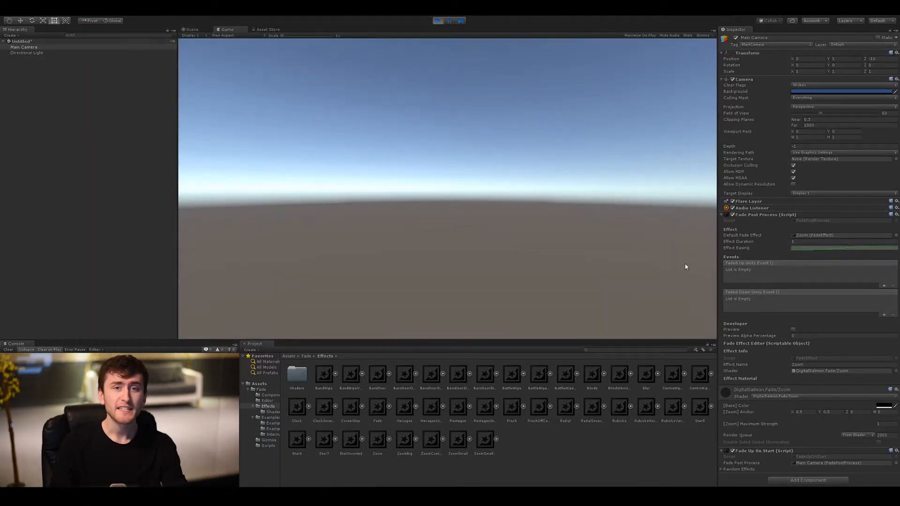
{"action": "left_click", "coordinate": [192, 29]}
{"action": "type", "text": "scen"}
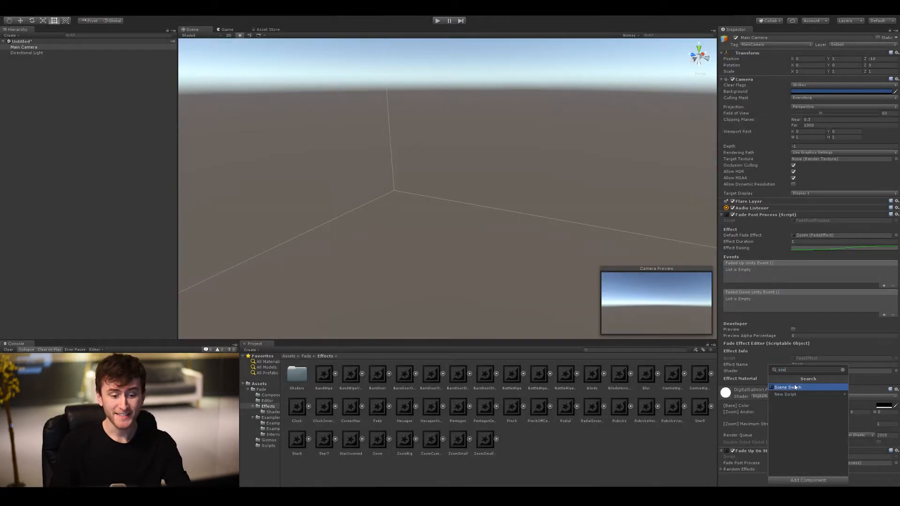
Add a Scene Switch loading ExampleScene_Sphere, test the transition, then open FadePostProcess.cs
{"action": "left_click", "coordinate": [788, 387]}
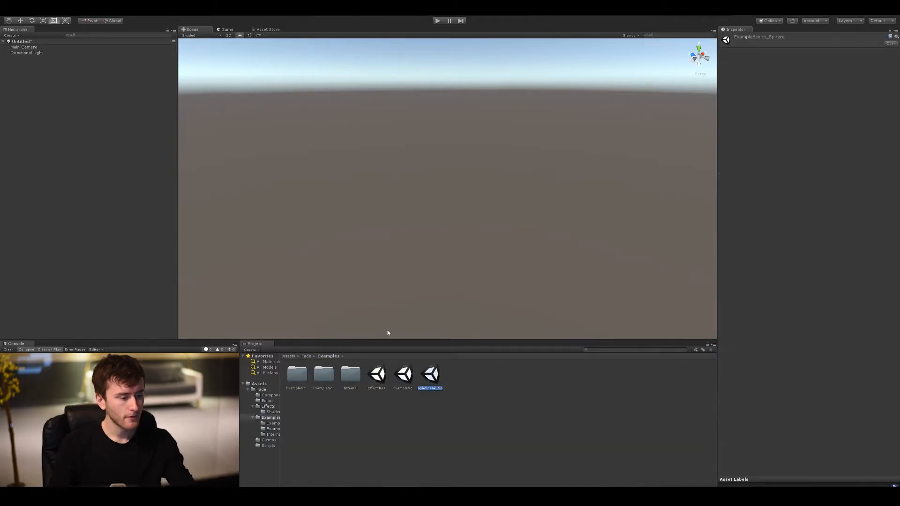
{"action": "left_click", "coordinate": [25, 47]}
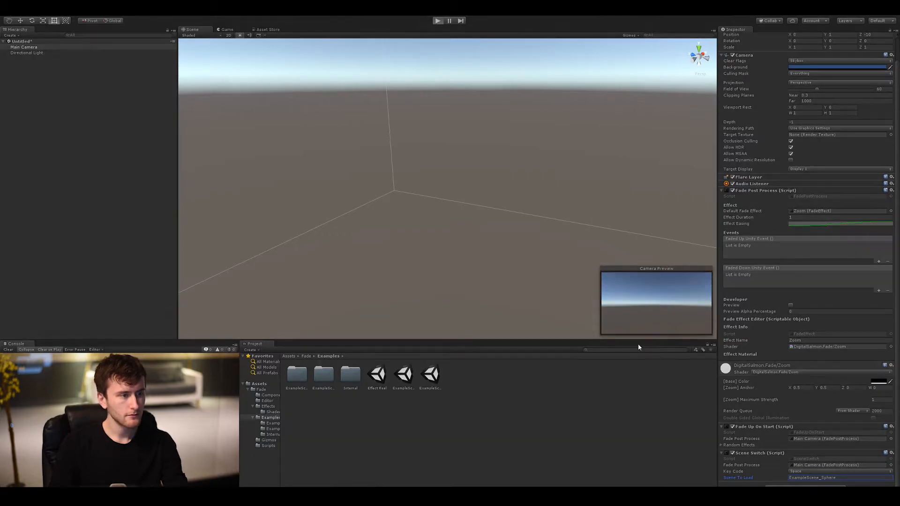
{"action": "left_click", "coordinate": [437, 21]}
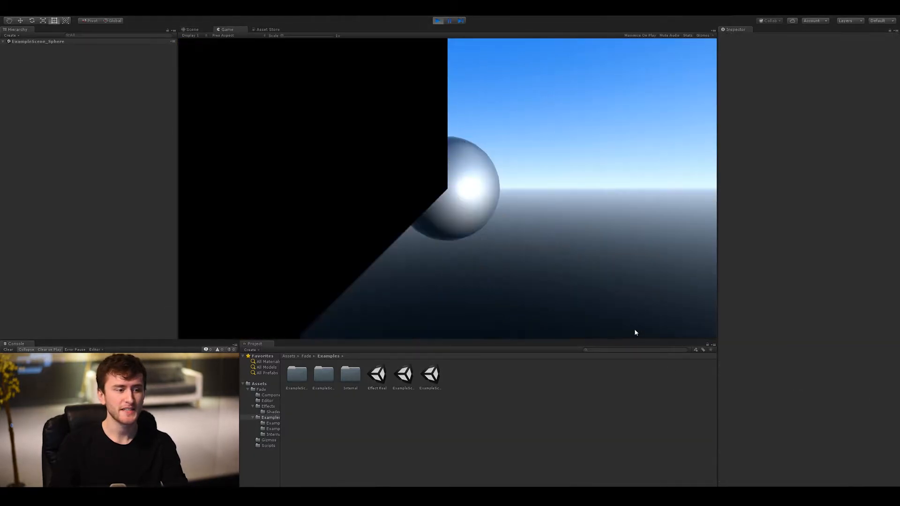
{"action": "left_click", "coordinate": [192, 29]}
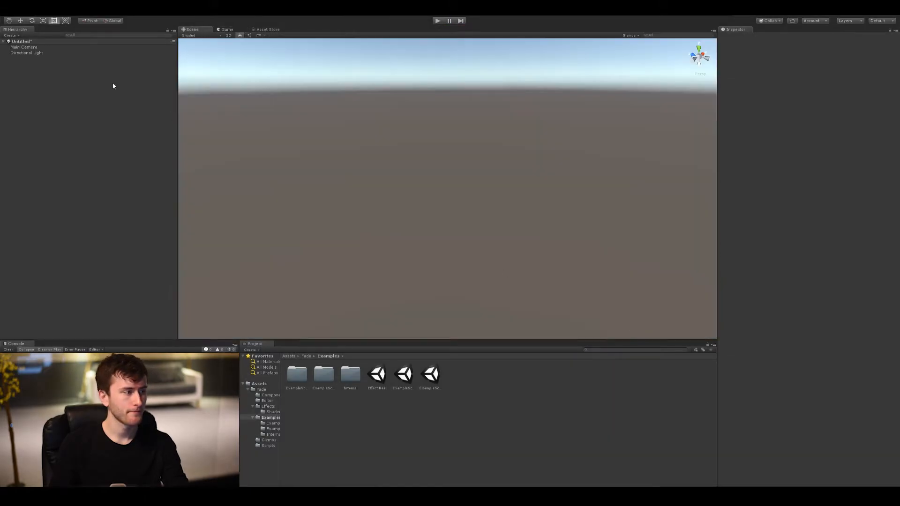
{"action": "left_click", "coordinate": [25, 46]}
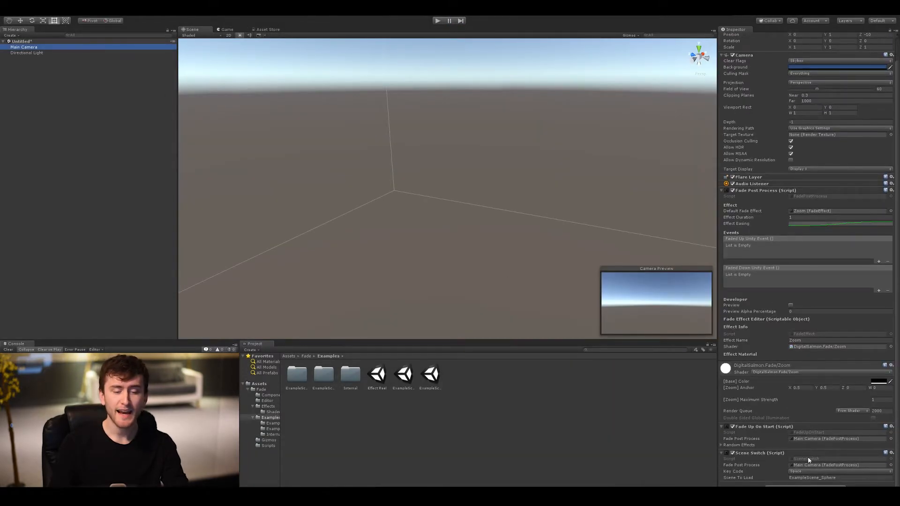
{"action": "double_click", "coordinate": [430, 374]}
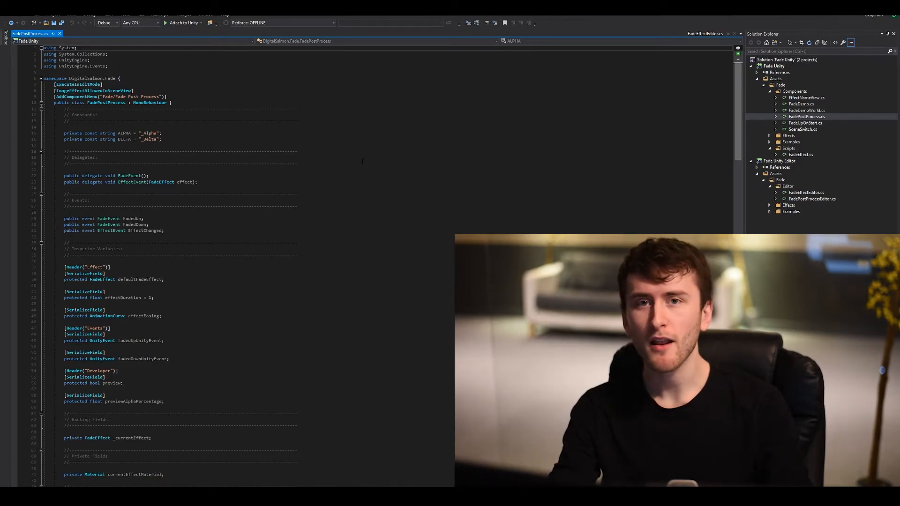
{"action": "scroll", "scroll_direction": "down", "scroll_amount": 3}
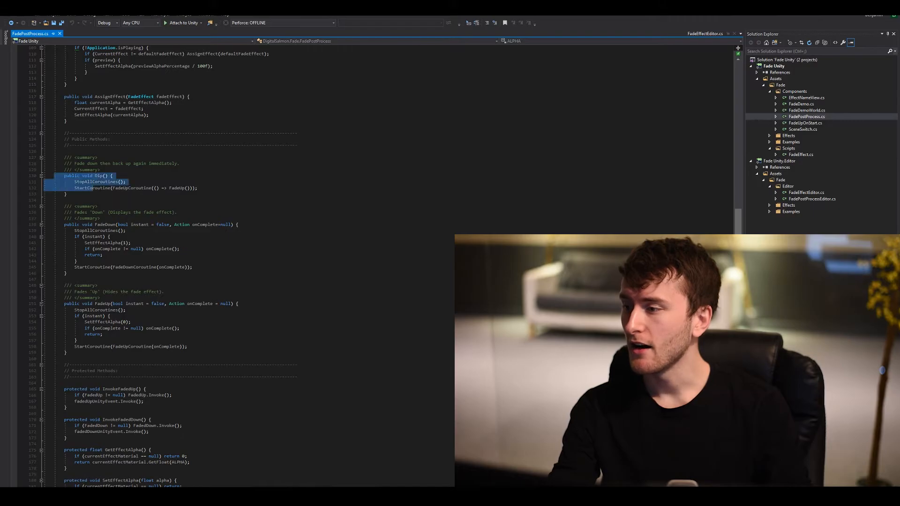
{"action": "left_click", "coordinate": [91, 187]}
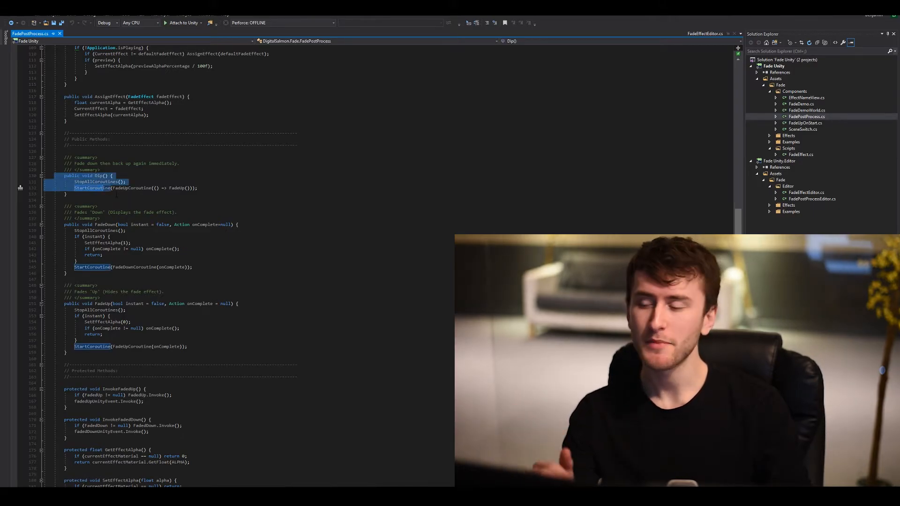
{"action": "left_click", "coordinate": [75, 339]}
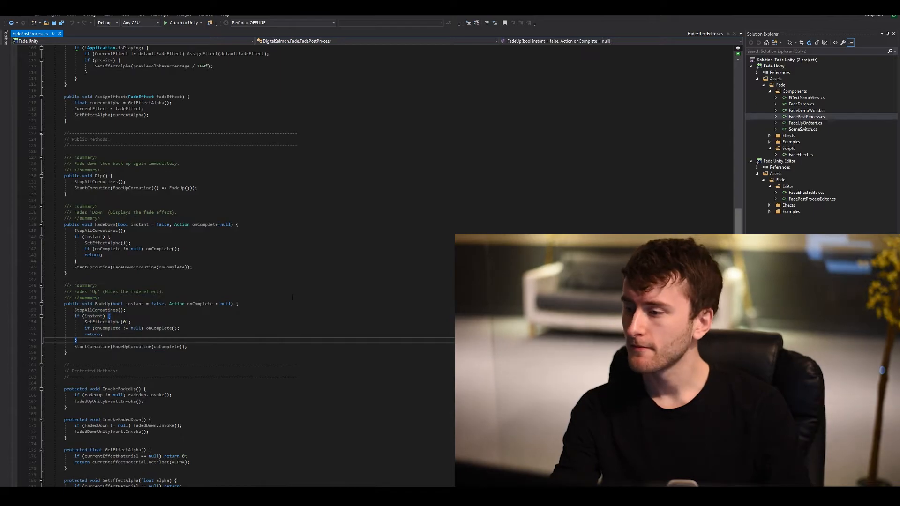
{"action": "scroll", "scroll_direction": "up", "scroll_amount": 3}
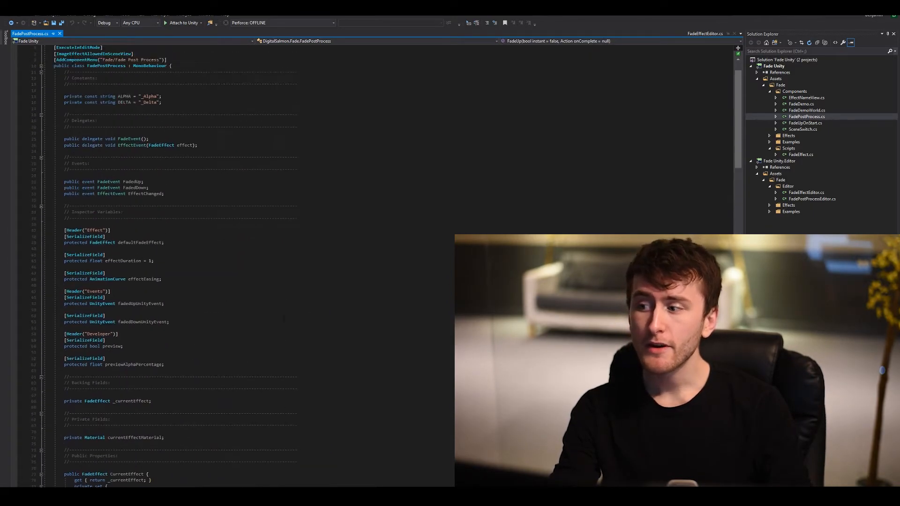
{"action": "scroll", "scroll_direction": "up", "scroll_amount": 3}
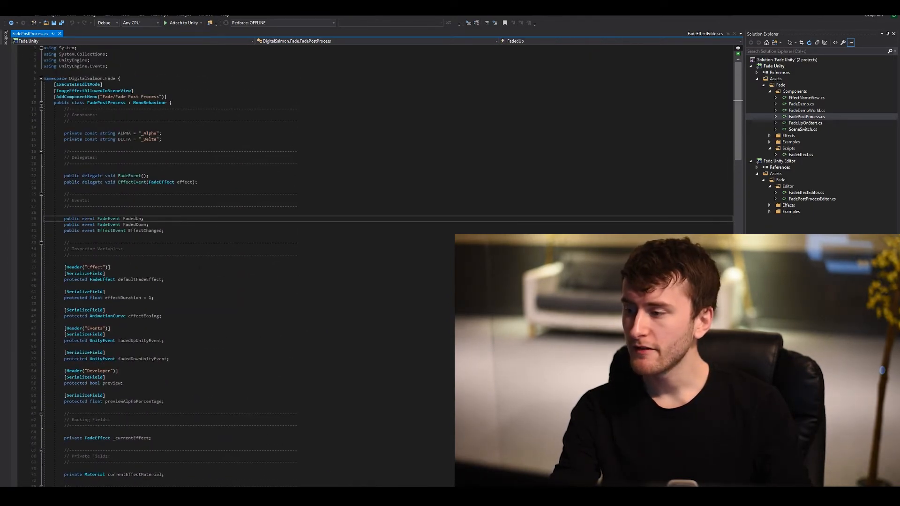
{"action": "double_click", "coordinate": [147, 231]}
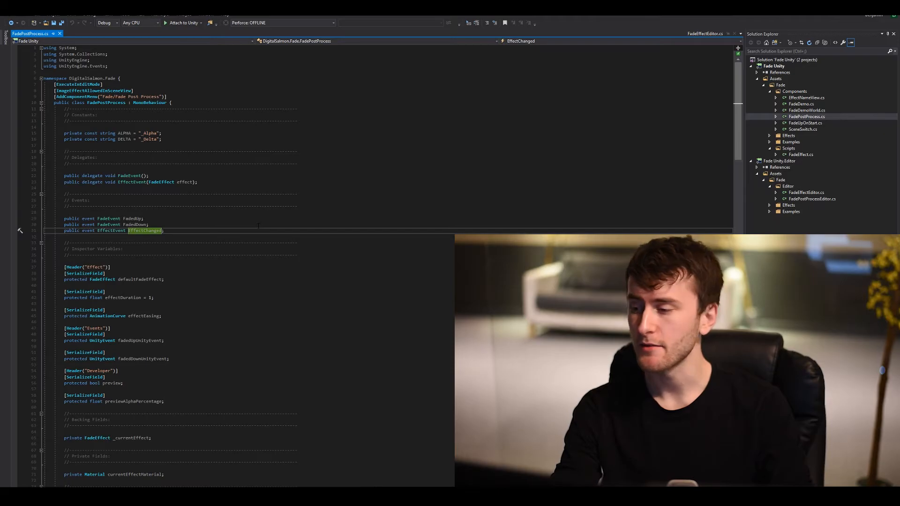
{"action": "scroll", "scroll_direction": "down", "scroll_amount": 3}
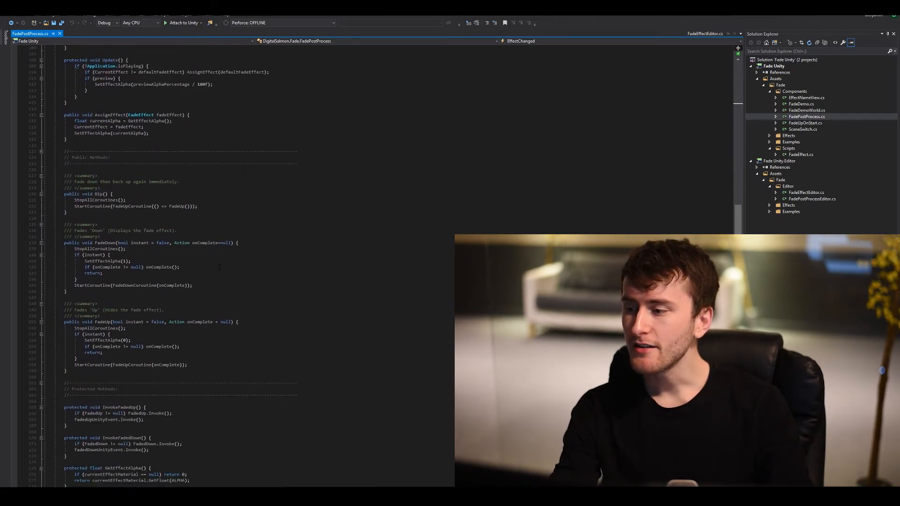
{"action": "double_click", "coordinate": [203, 242]}
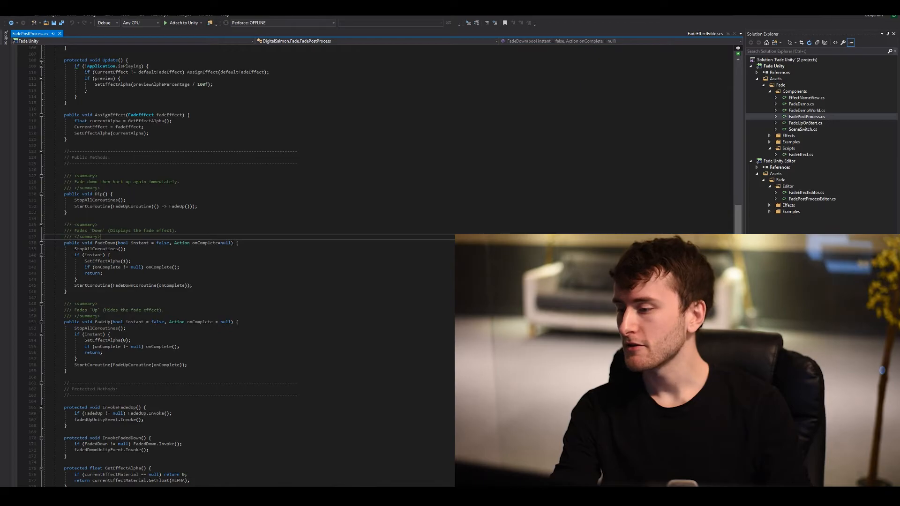
{"action": "scroll", "scroll_direction": "up", "scroll_amount": 3}
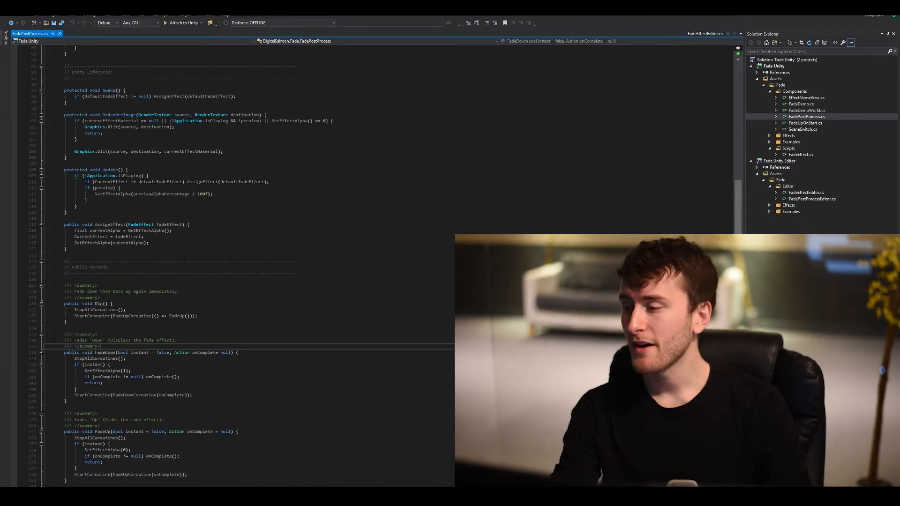
{"action": "left_click", "coordinate": [144, 224]}
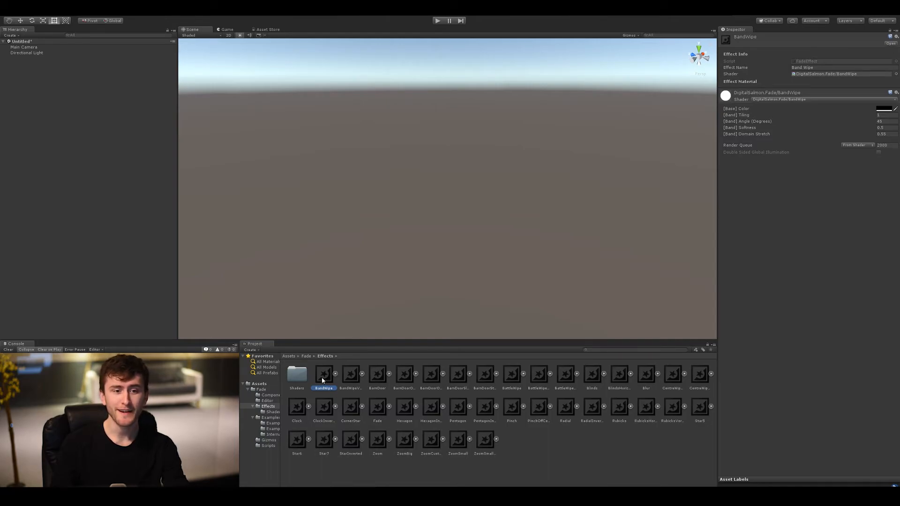
Inspect the CentreWipeVertical and Pentagon effects, then open the Shaders folder
{"action": "left_click", "coordinate": [511, 374]}
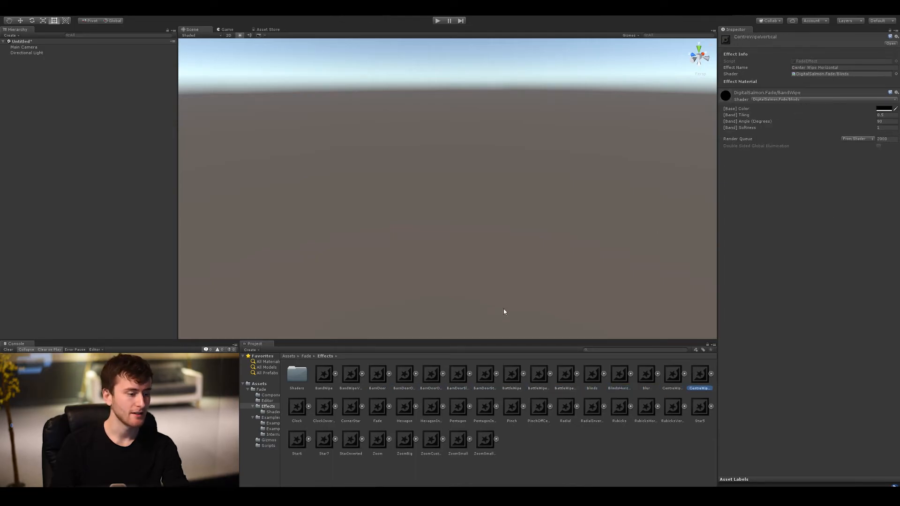
{"action": "left_click", "coordinate": [458, 408]}
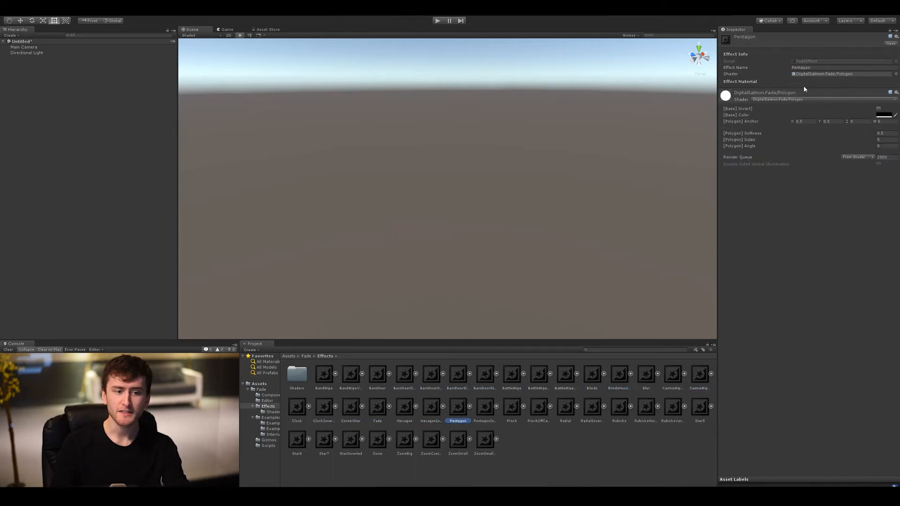
{"action": "left_click", "coordinate": [297, 376]}
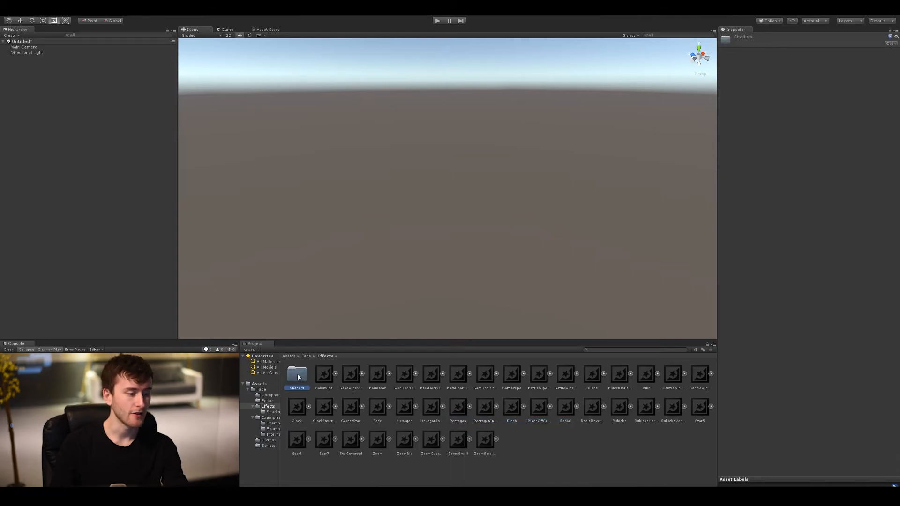
{"action": "double_click", "coordinate": [297, 375]}
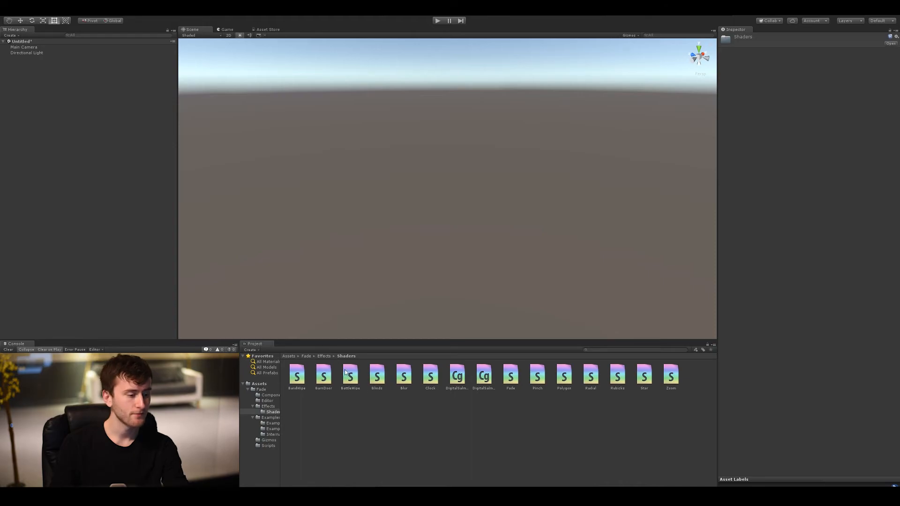
Browse between Effects and Shaders folders, then open the Zoom shader in Visual Studio
{"action": "left_click", "coordinate": [323, 357]}
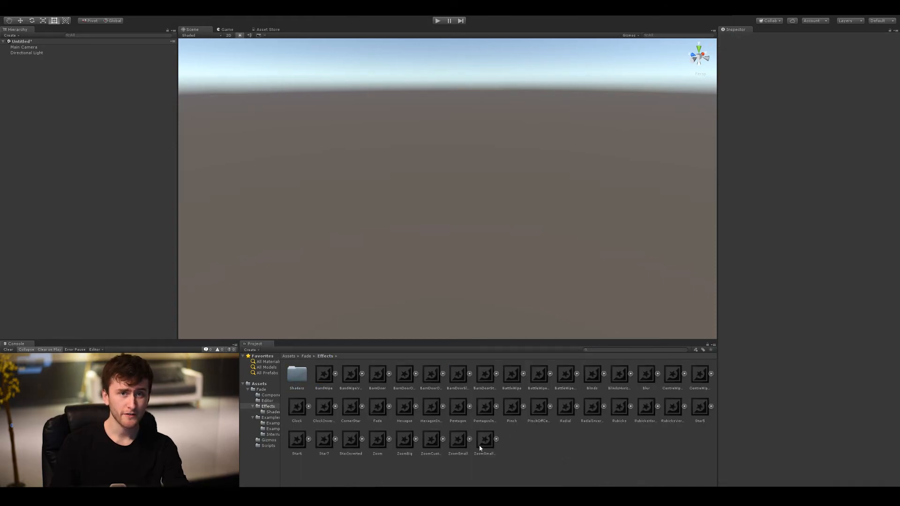
{"action": "left_click", "coordinate": [484, 438]}
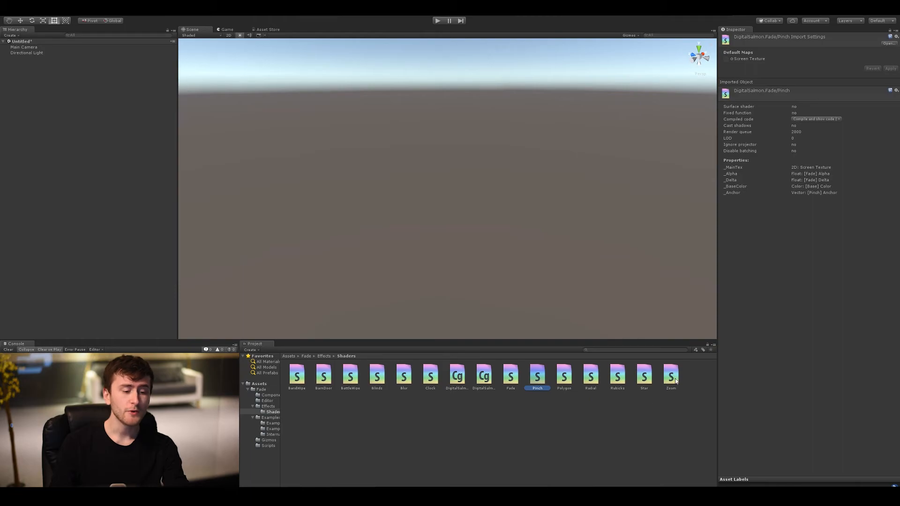
{"action": "double_click", "coordinate": [671, 374]}
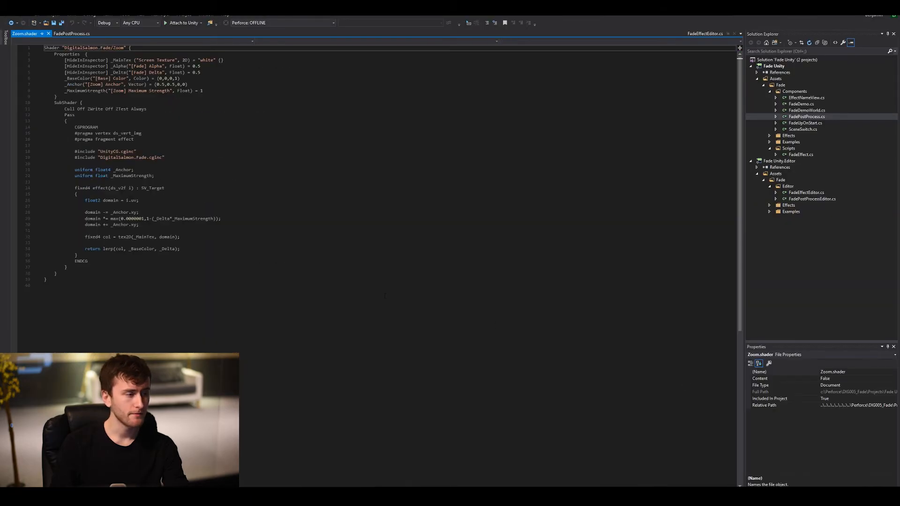
{"action": "left_click_drag", "start_coordinate": [65, 60], "coordinate": [206, 73]}
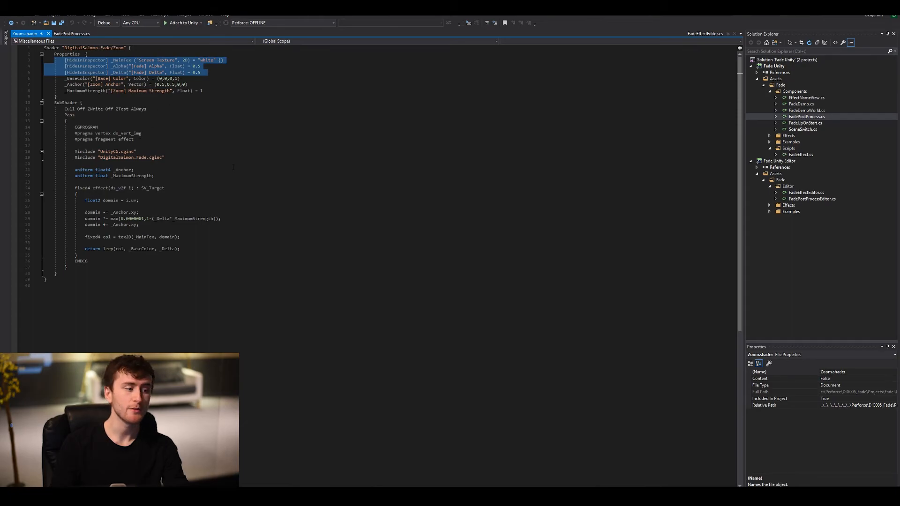
{"action": "double_click", "coordinate": [167, 249]}
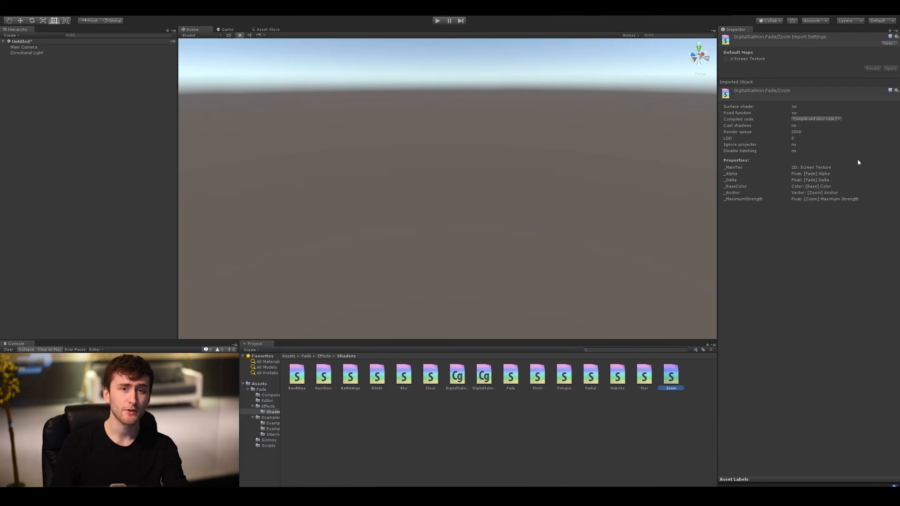
{"action": "mouse_move", "coordinate": [825, 180]}
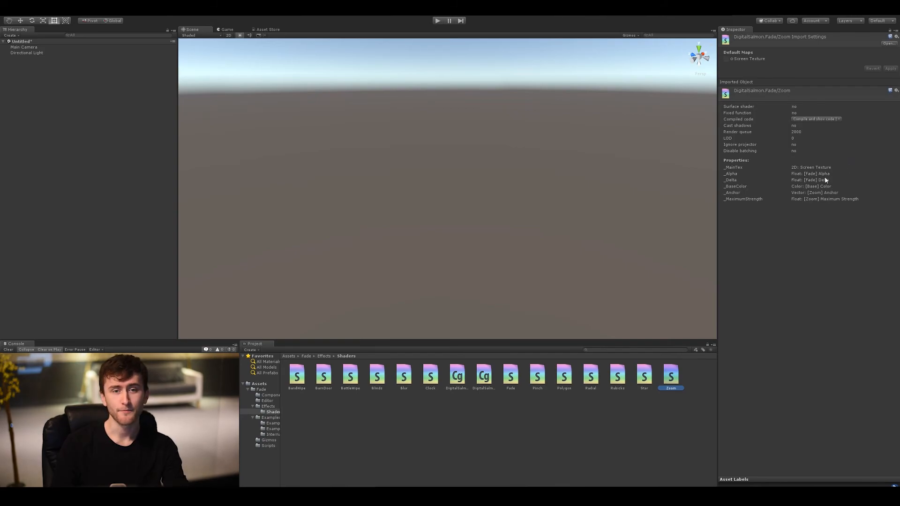
{"action": "mouse_move", "coordinate": [804, 213]}
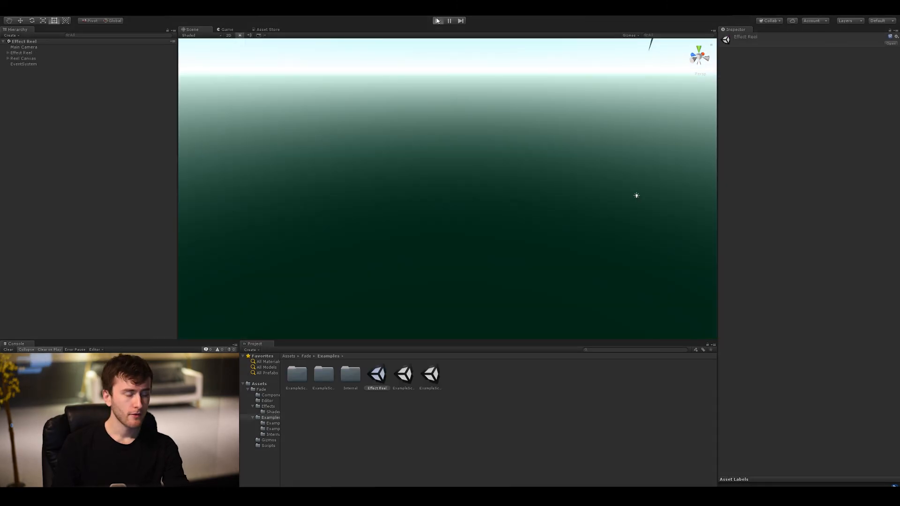
Run the Effect Reel scene to preview the fade effects
{"action": "left_click", "coordinate": [438, 21]}
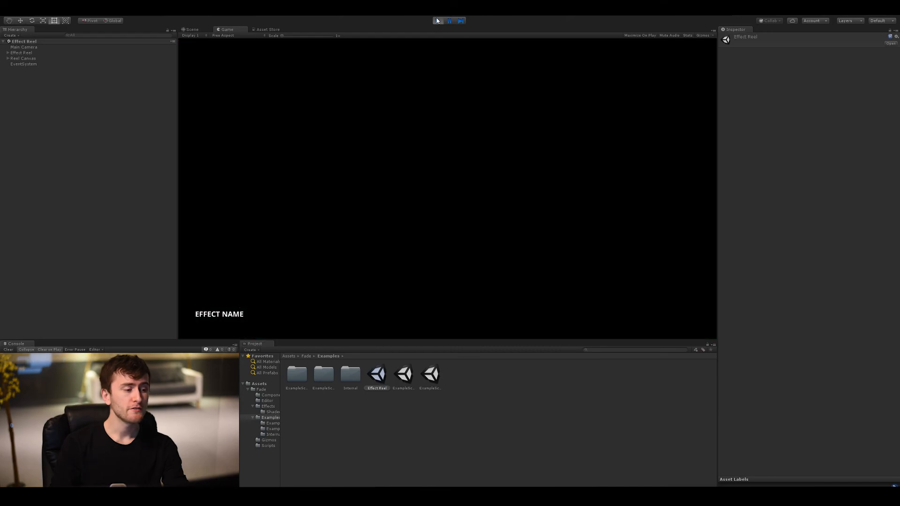